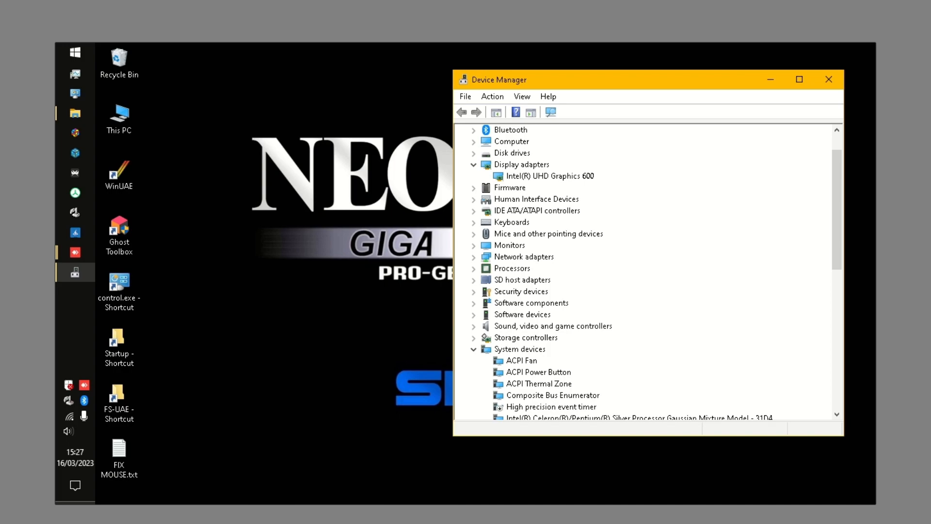
pyautogui.moveTo(562, 184)
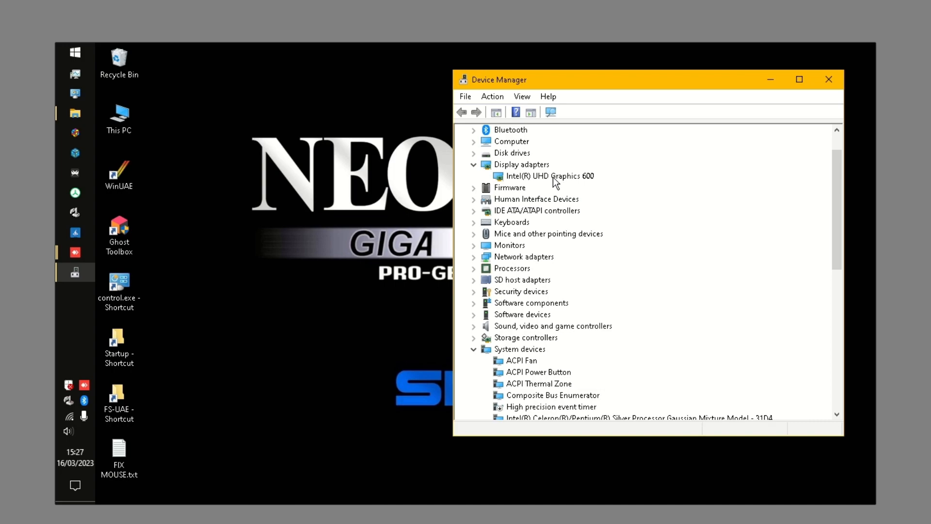
pyautogui.moveTo(789, 95)
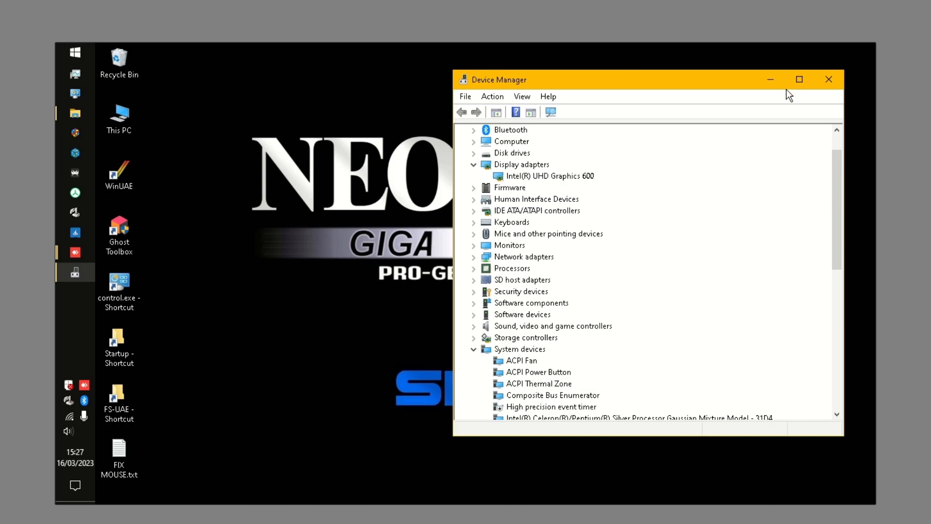
pyautogui.moveTo(564, 200)
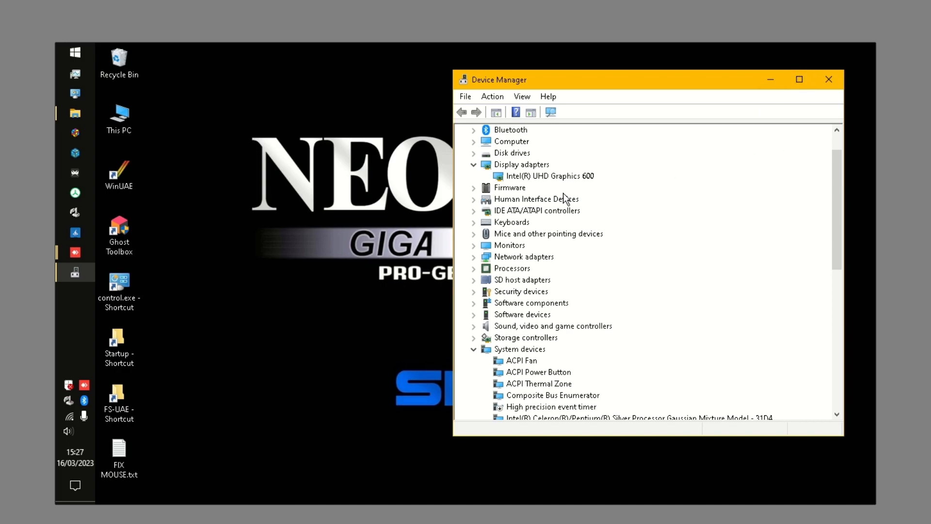
pyautogui.moveTo(573, 212)
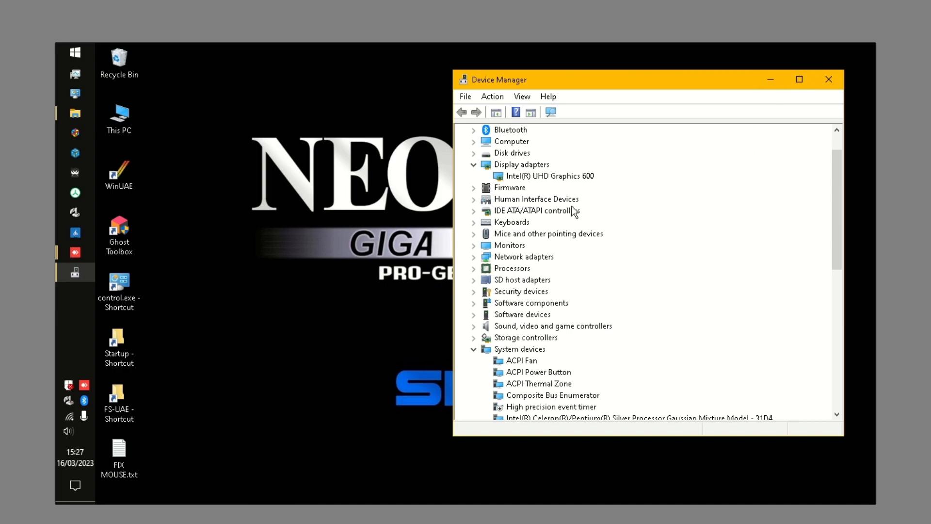
pyautogui.moveTo(570, 200)
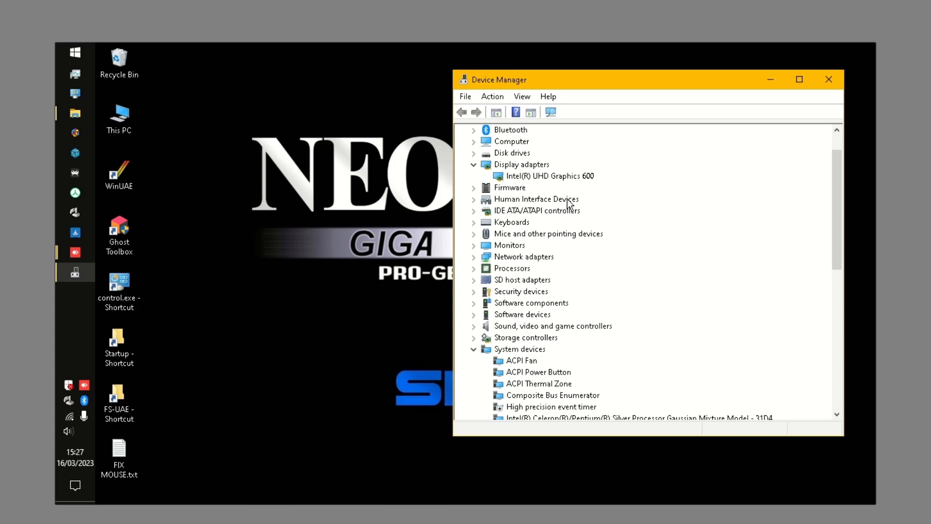
pyautogui.moveTo(569, 184)
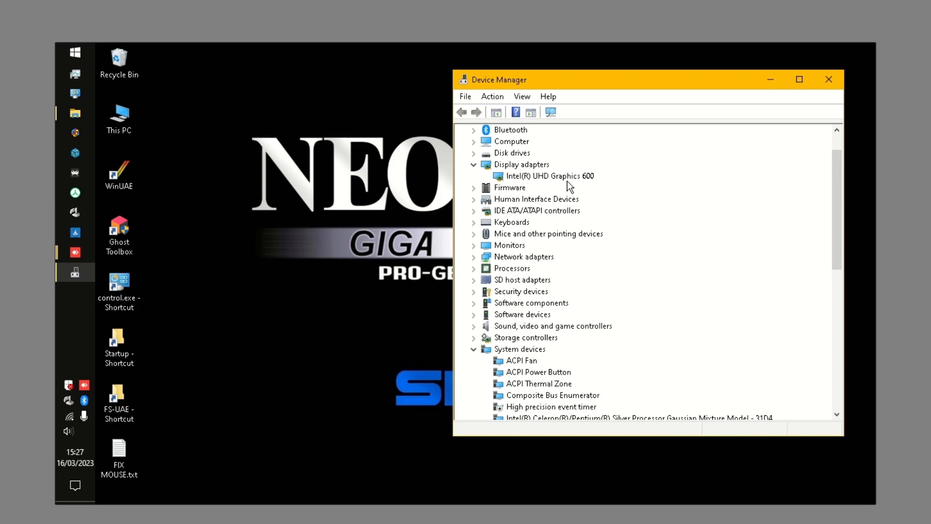
pyautogui.moveTo(584, 182)
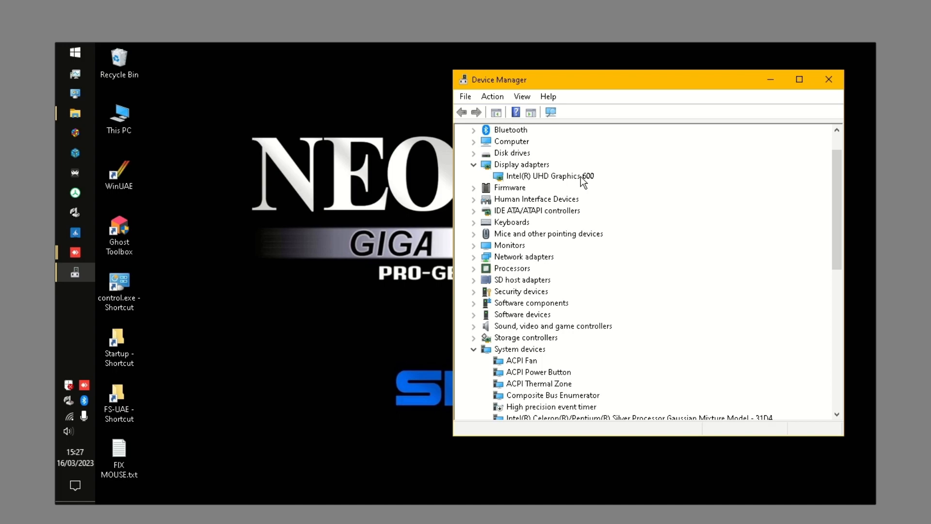
pyautogui.moveTo(580, 222)
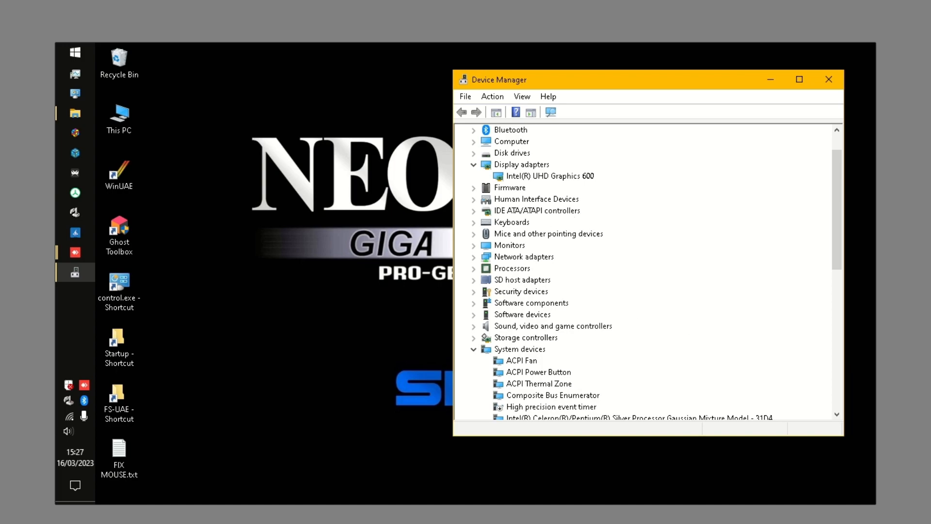
pyautogui.moveTo(750, 297)
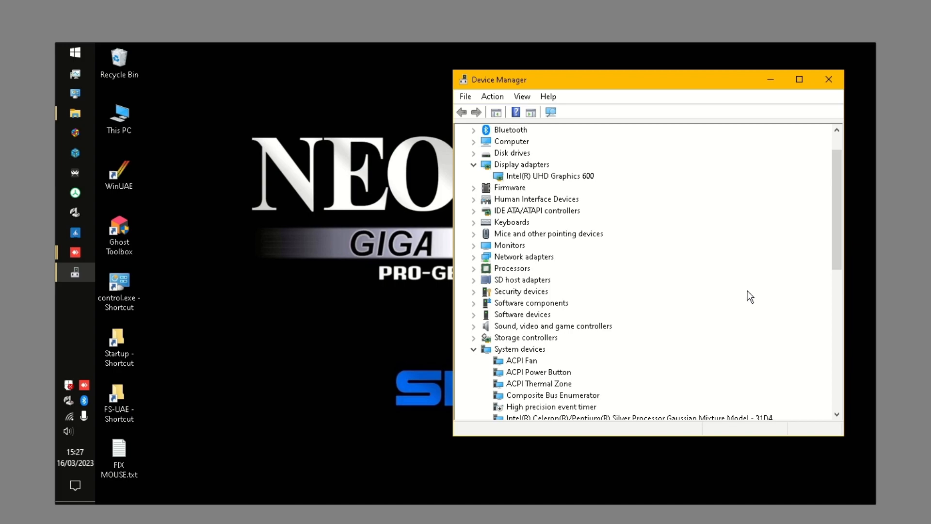
pyautogui.moveTo(625, 390)
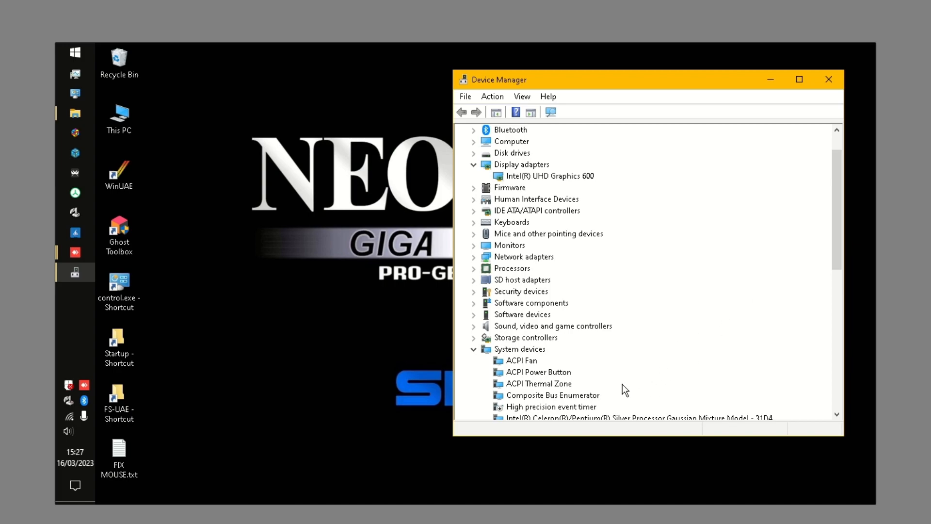
pyautogui.moveTo(656, 312)
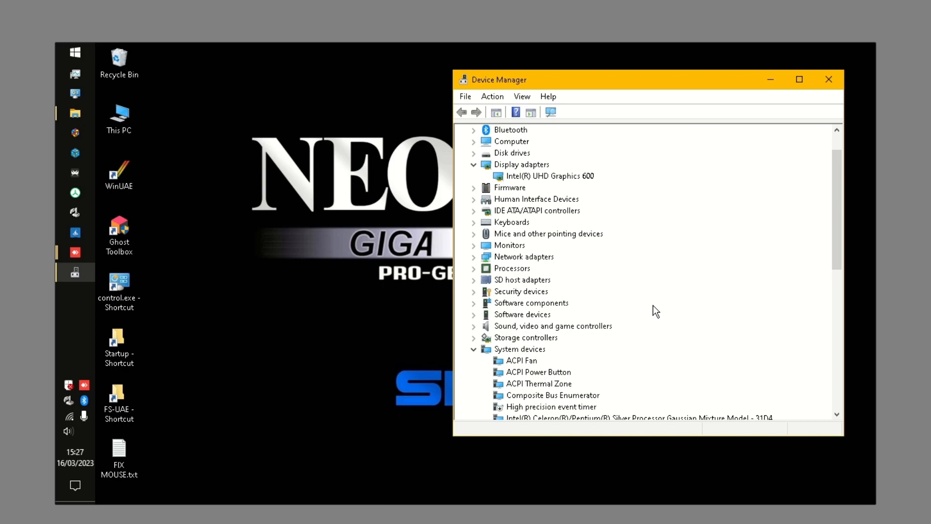
pyautogui.moveTo(780, 211)
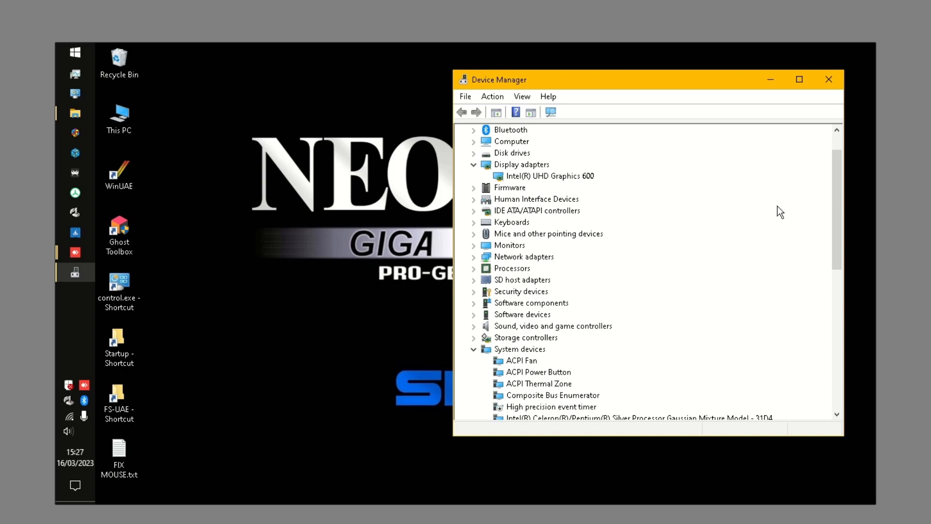
pyautogui.moveTo(204, 522)
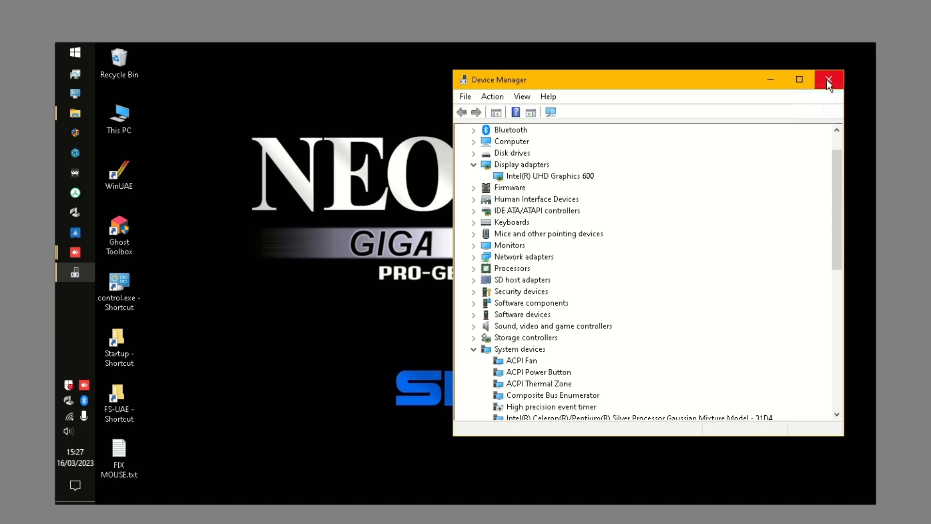
# - Close Device Manager after confirming the Intel UHD Graphics 600 display adapter
pyautogui.click(827, 80)
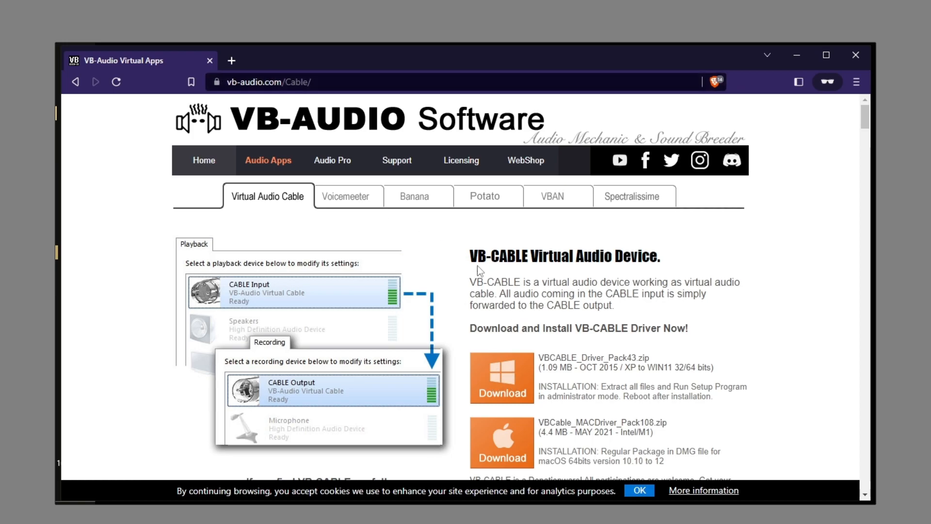
pyautogui.moveTo(632, 249)
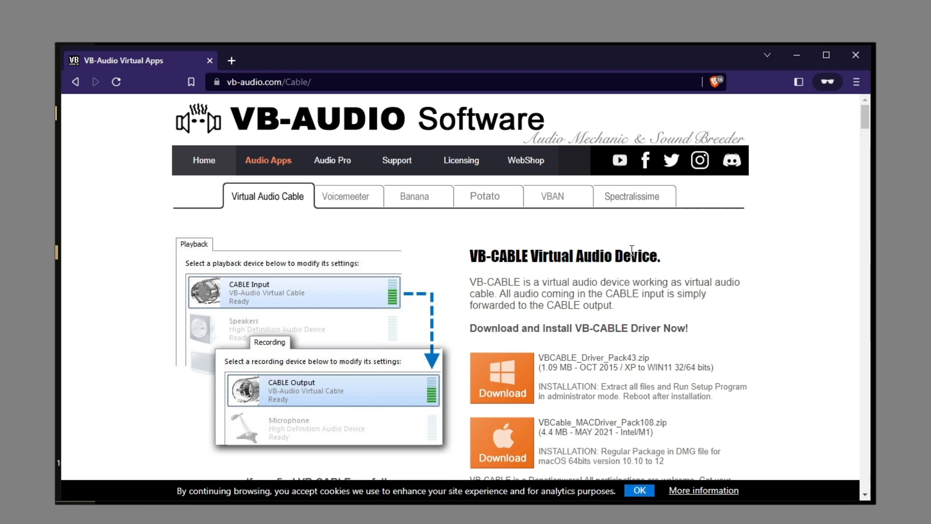
pyautogui.moveTo(514, 381)
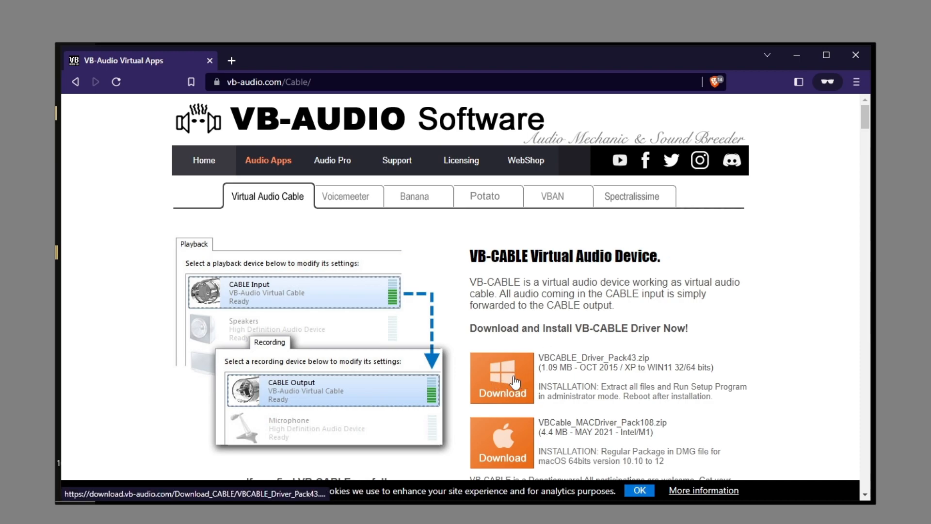
pyautogui.moveTo(549, 364)
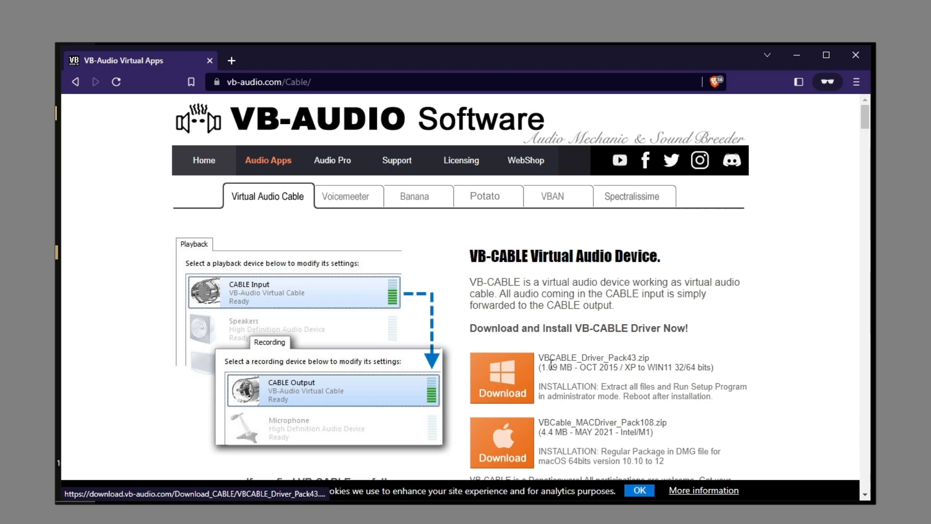
pyautogui.moveTo(550, 391)
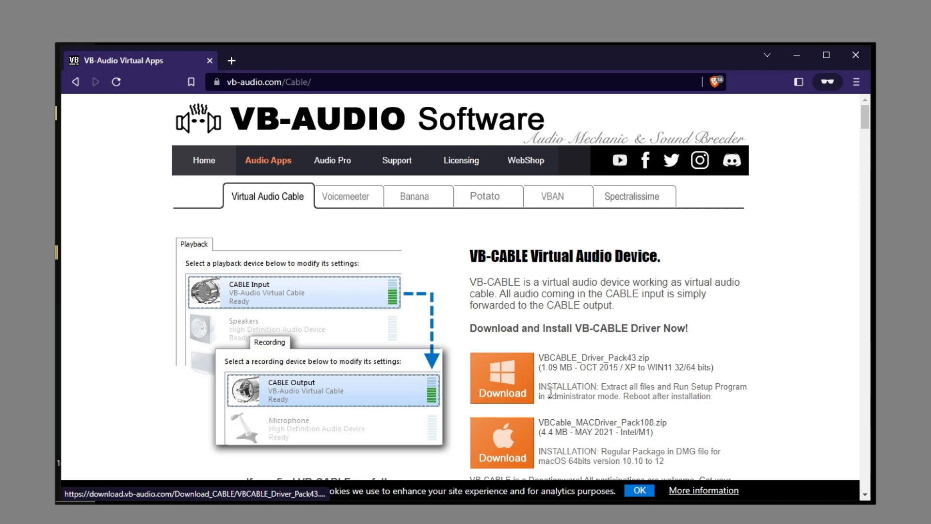
pyautogui.moveTo(854, 54)
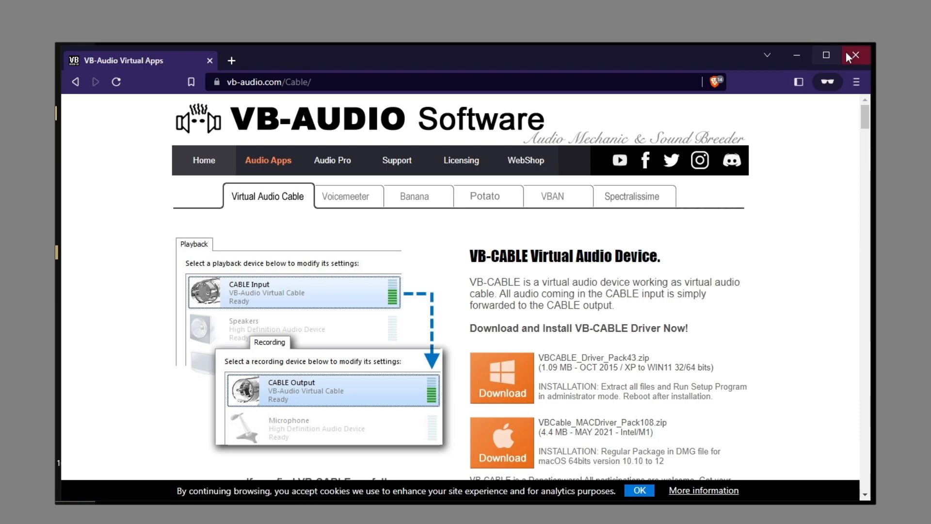
# - Close the Brave window showing the VB-CABLE download page
pyautogui.click(853, 54)
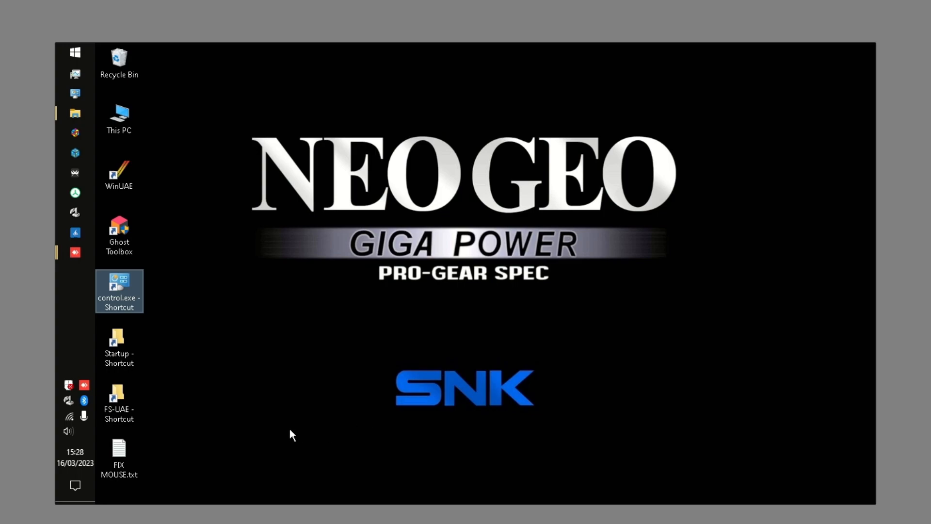
# - Show the Sound settings page with CABLE Input as output and CABLE Output as input, reviewing the device lists
pyautogui.rightClick(67, 431)
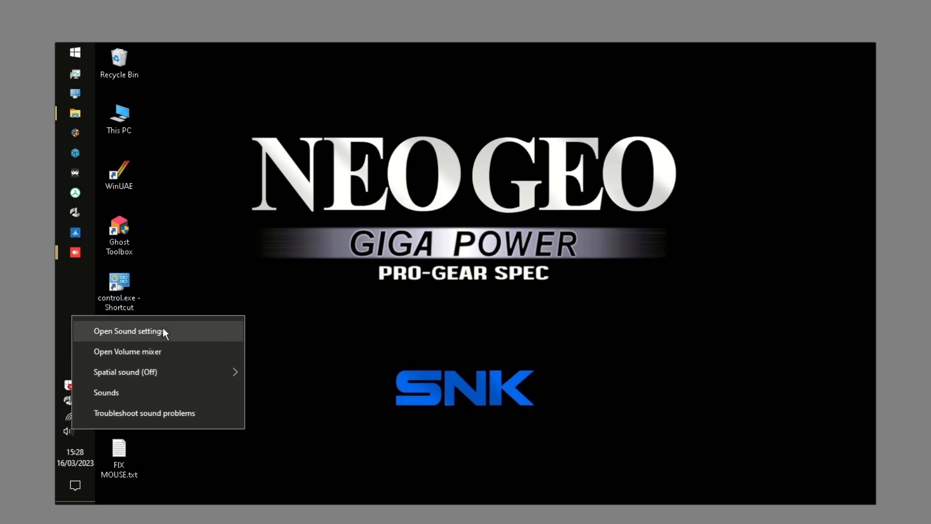
pyautogui.click(128, 331)
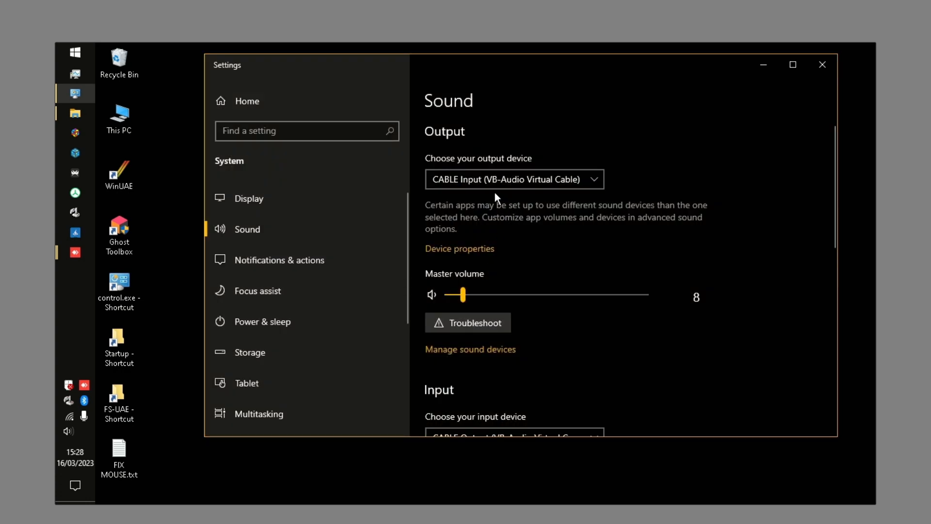
pyautogui.moveTo(441, 191)
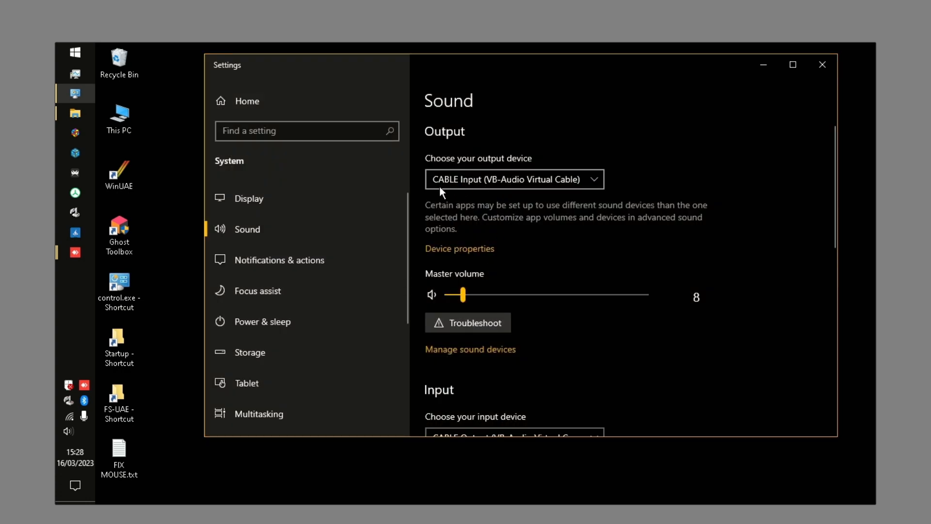
pyautogui.click(515, 179)
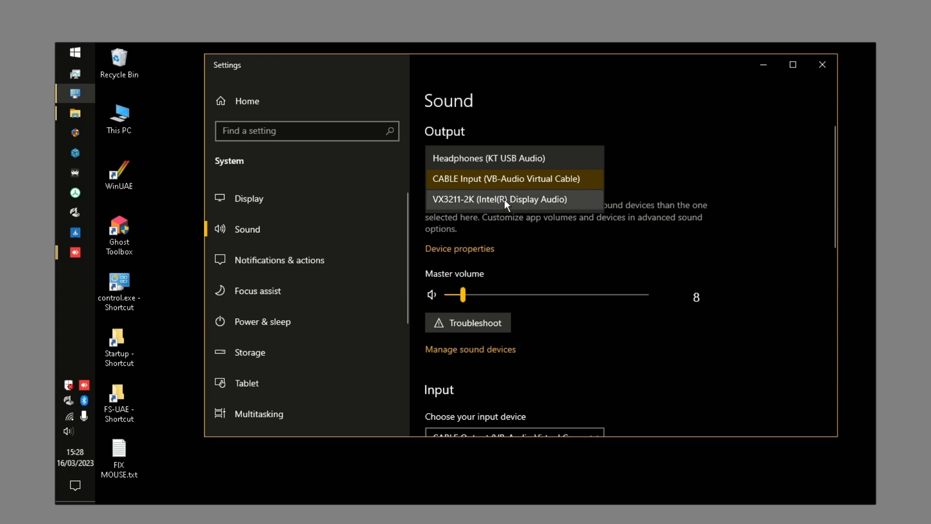
pyautogui.moveTo(442, 181)
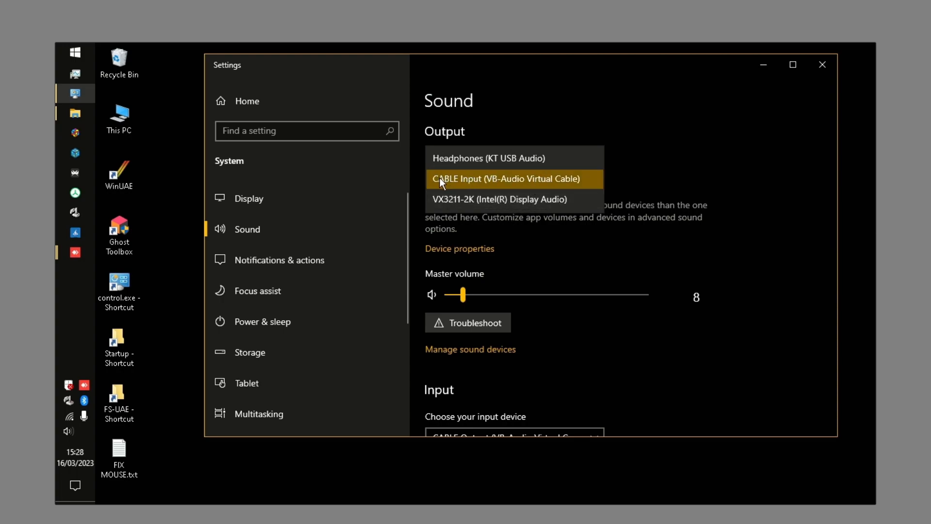
pyautogui.click(505, 179)
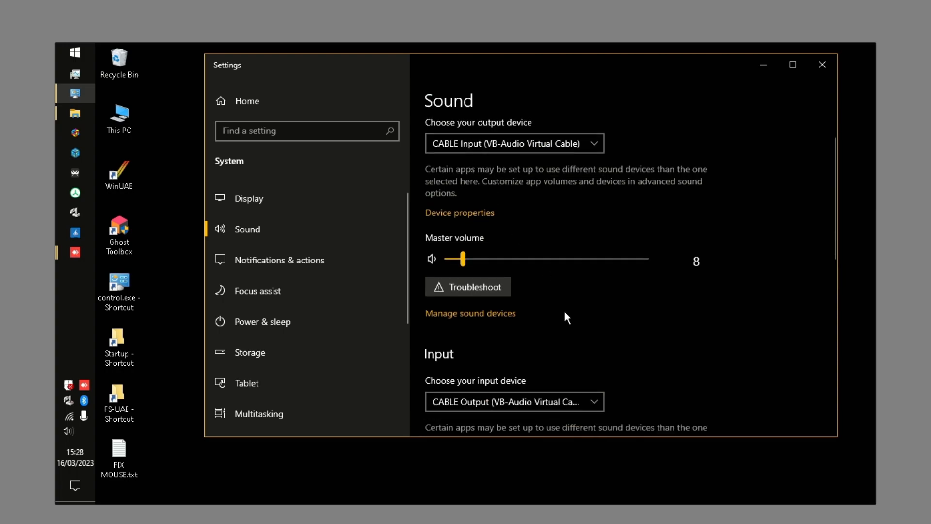
pyautogui.scroll(-3)
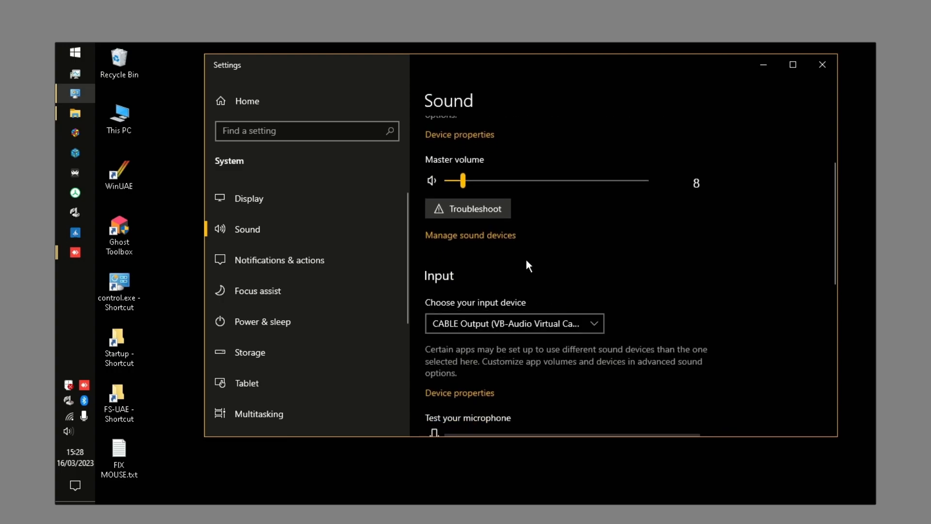
pyautogui.moveTo(585, 297)
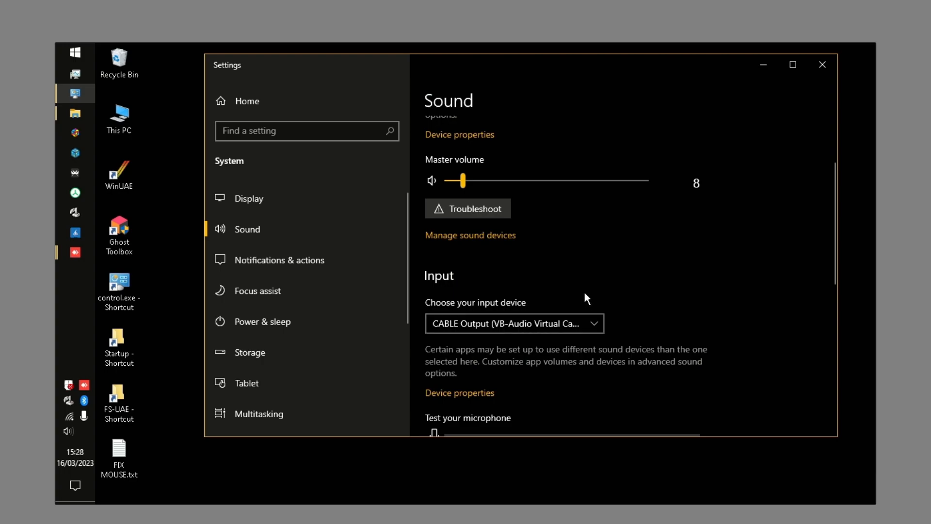
pyautogui.scroll(3)
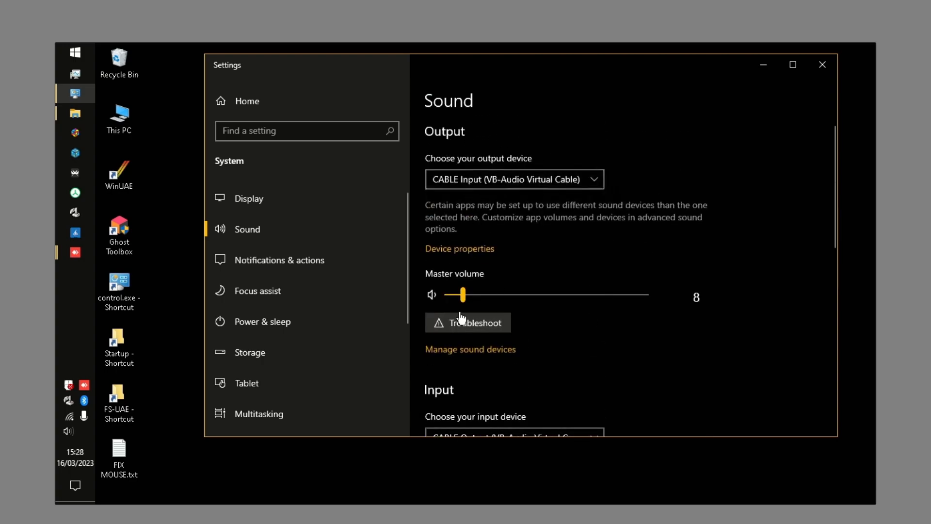
pyautogui.moveTo(821, 65)
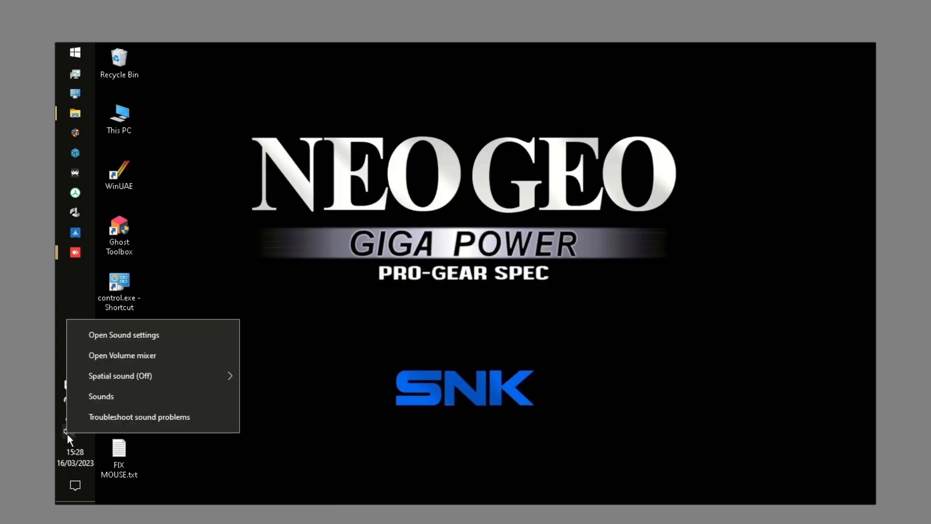
# - Bring up the classic Sound dialog's Recording list and select the CABLE Output device
pyautogui.click(124, 335)
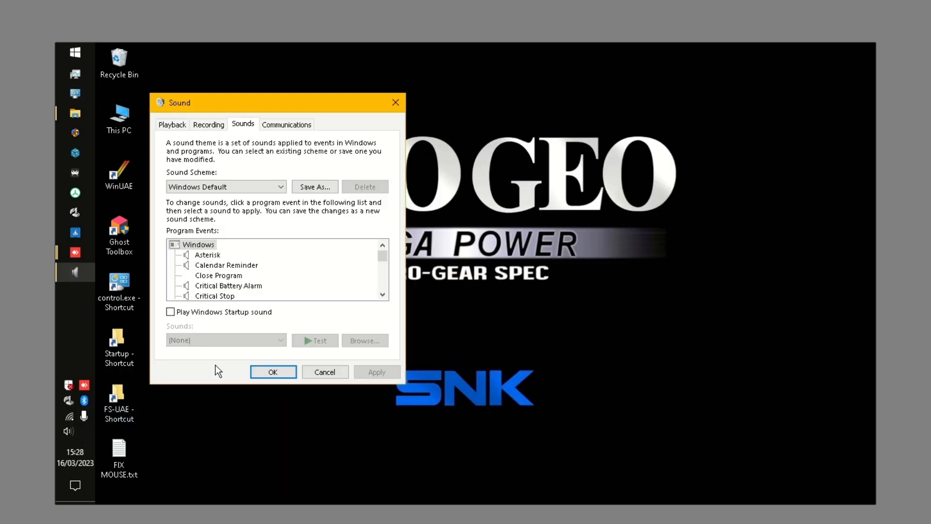
pyautogui.moveTo(192, 137)
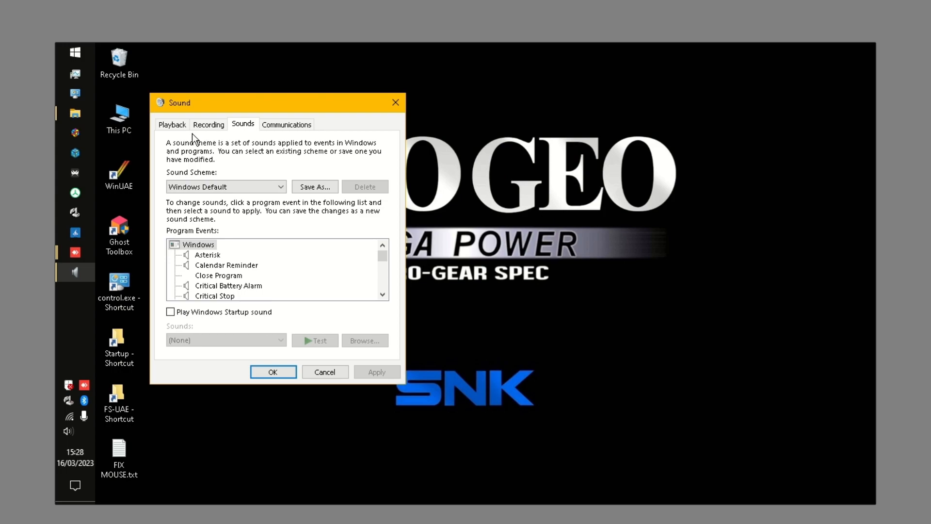
pyautogui.click(172, 124)
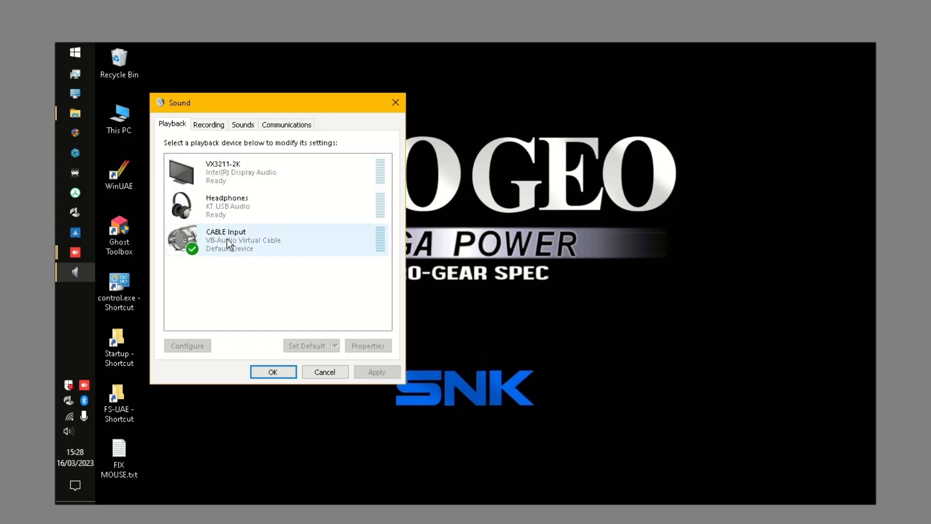
pyautogui.moveTo(328, 253)
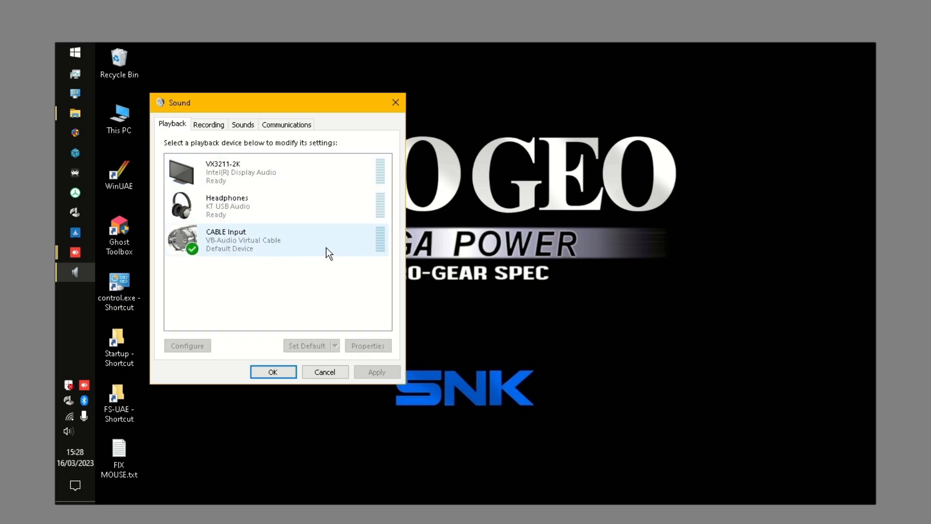
pyautogui.click(208, 124)
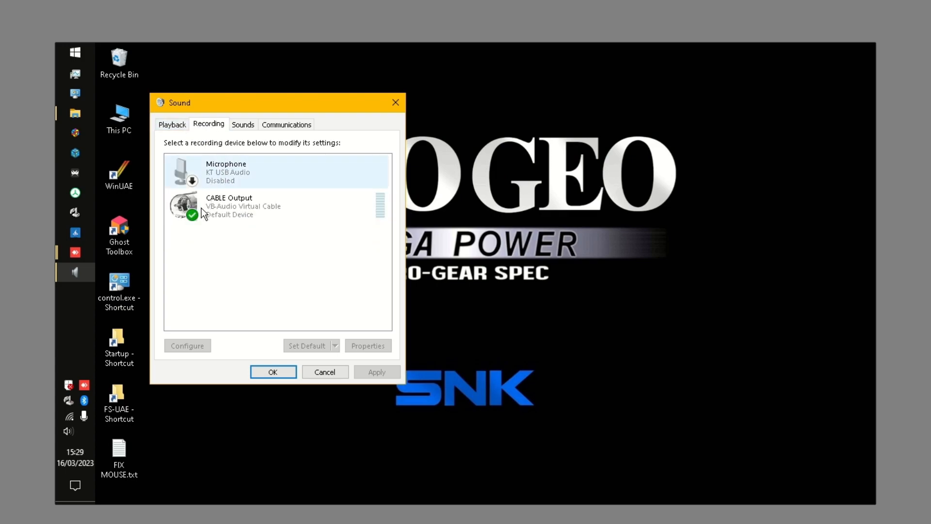
pyautogui.click(268, 206)
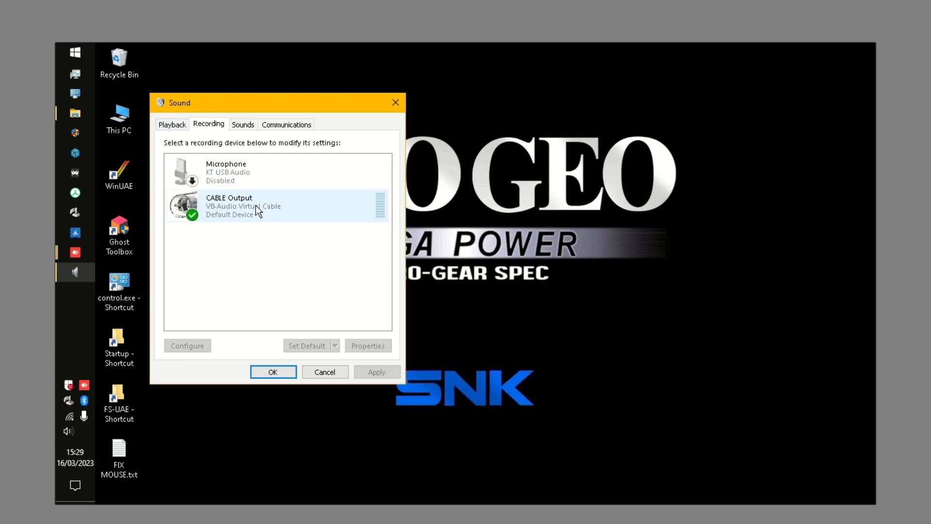
pyautogui.moveTo(229, 212)
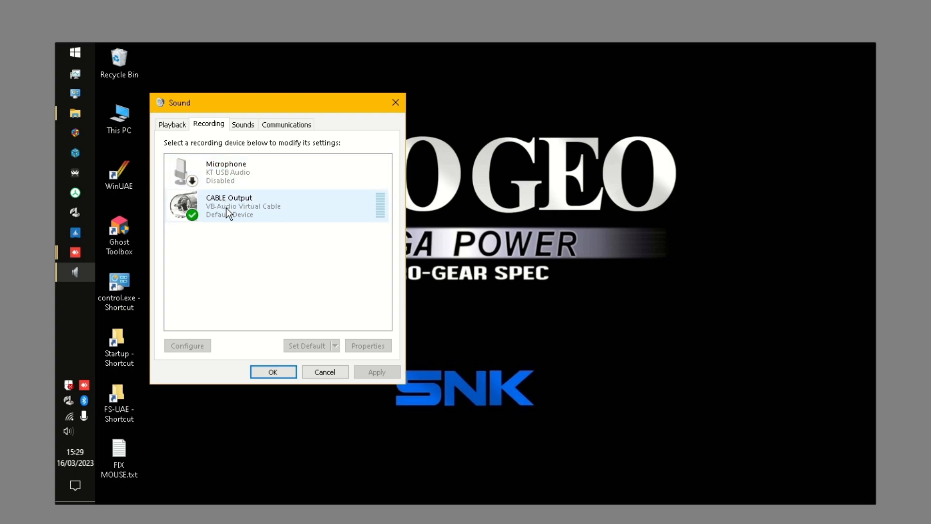
# - In CABLE Output Properties, enable Listen to this device and pick the VX3211-2K Intel display audio target
pyautogui.click(367, 346)
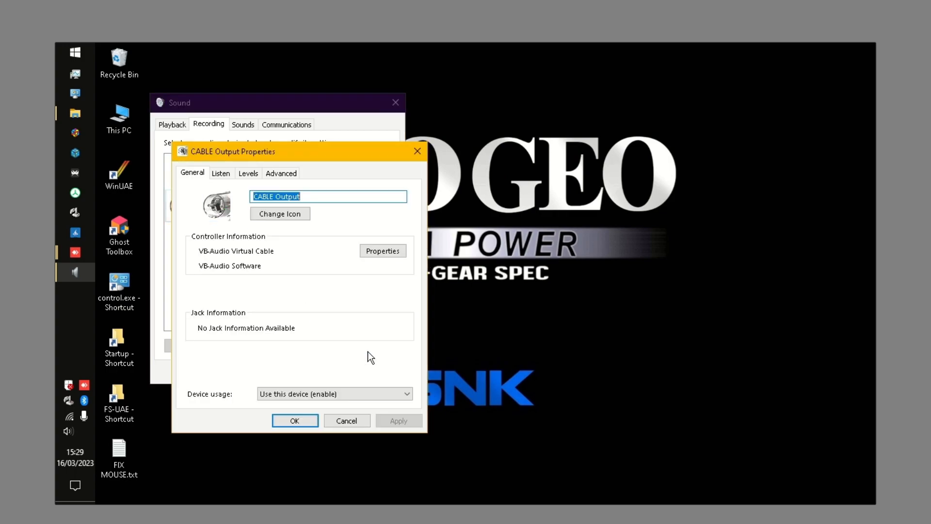
pyautogui.moveTo(221, 172)
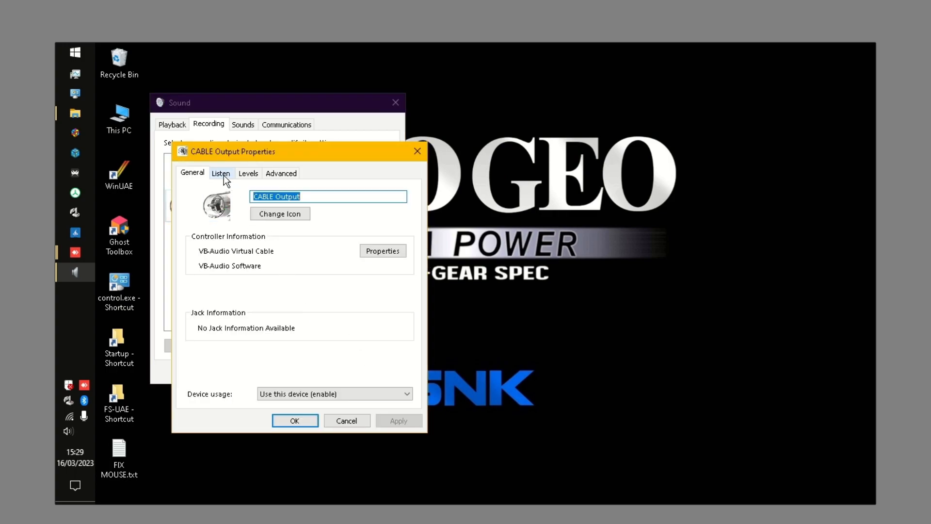
pyautogui.click(281, 173)
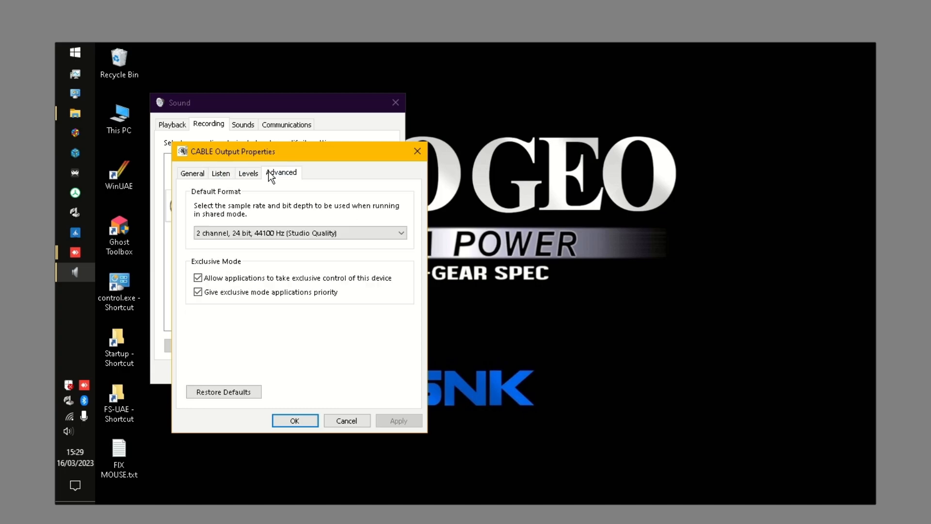
pyautogui.click(192, 173)
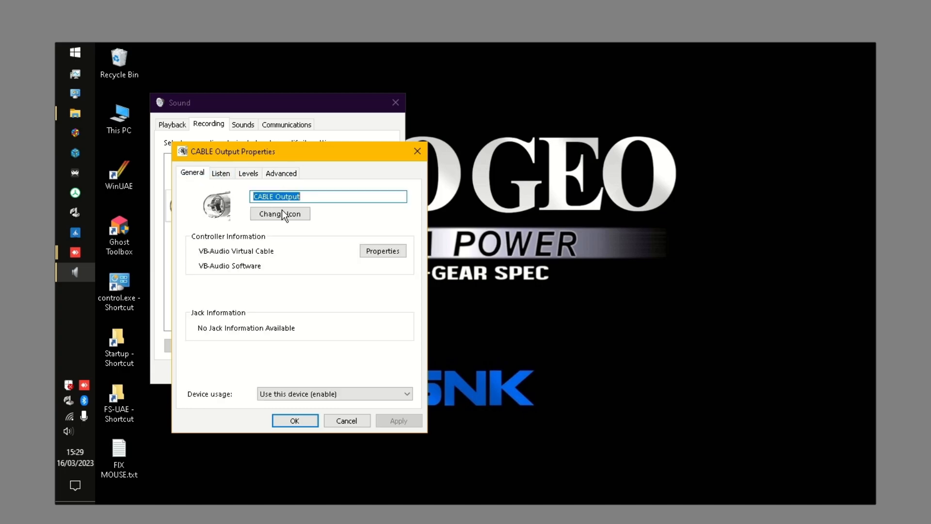
pyautogui.click(220, 173)
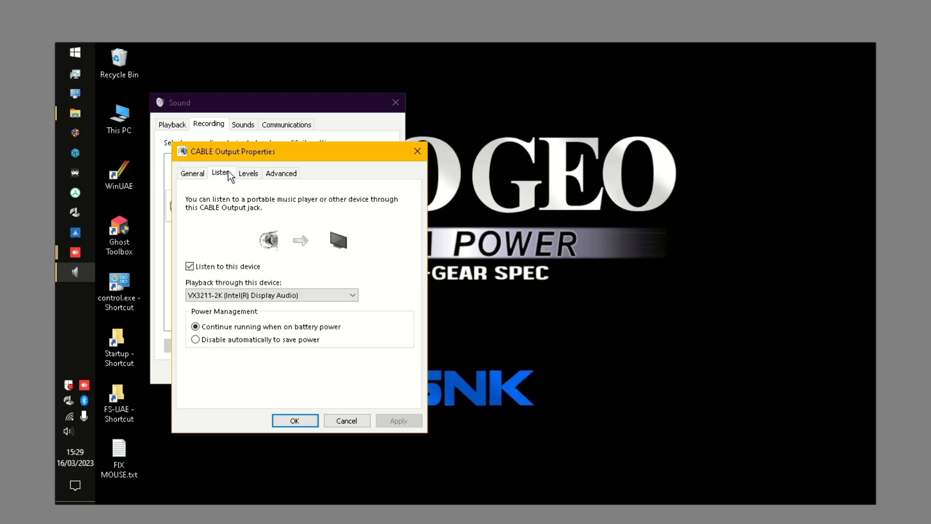
pyautogui.moveTo(220, 178)
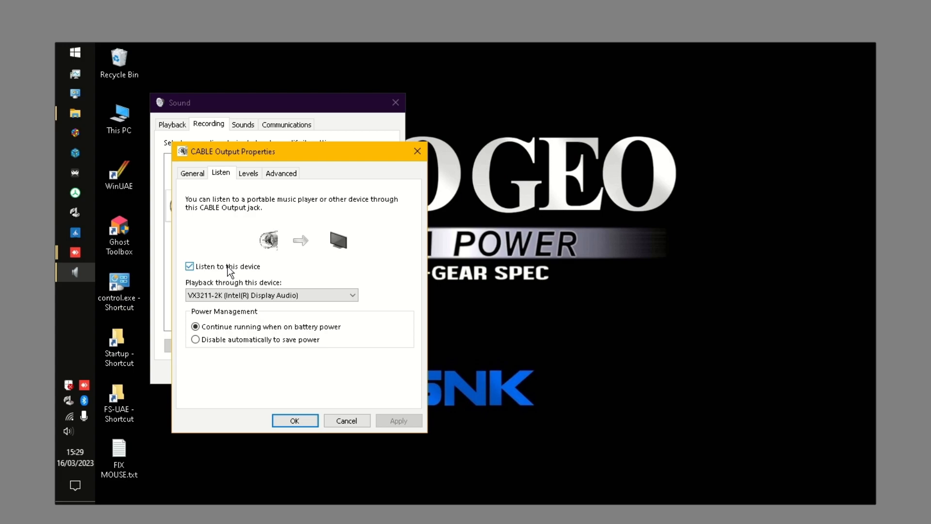
pyautogui.click(351, 295)
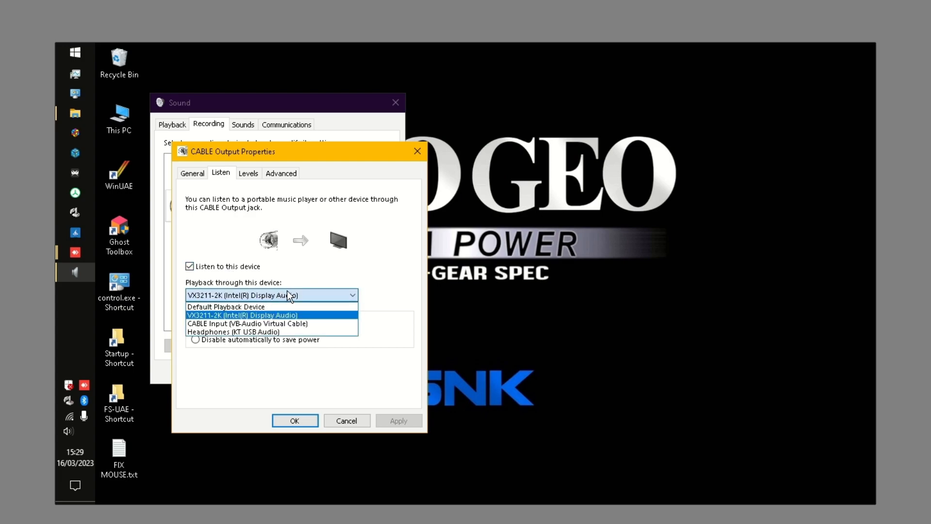
pyautogui.moveTo(253, 321)
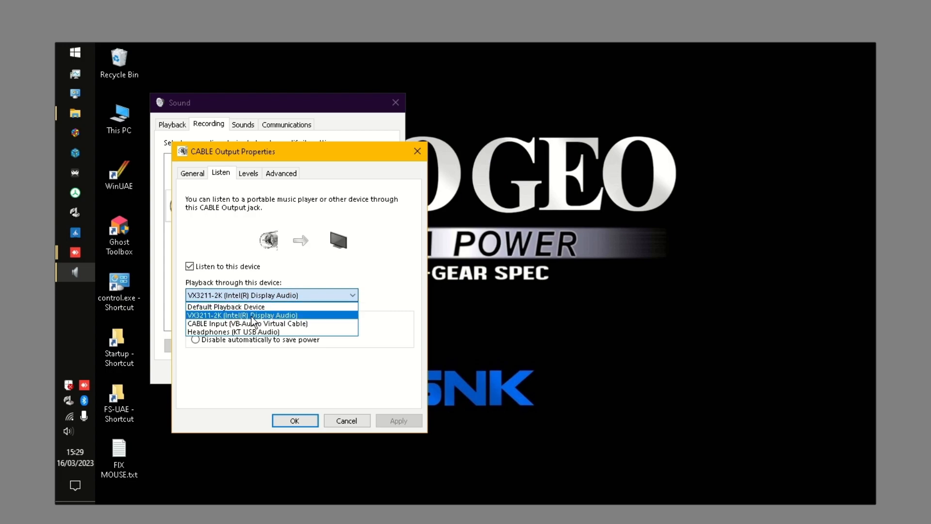
pyautogui.moveTo(300, 322)
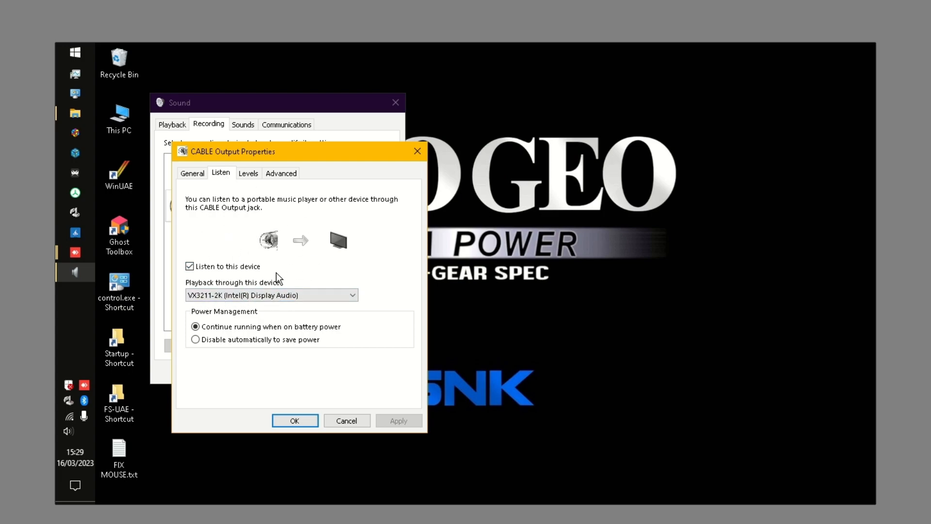
pyautogui.moveTo(295, 420)
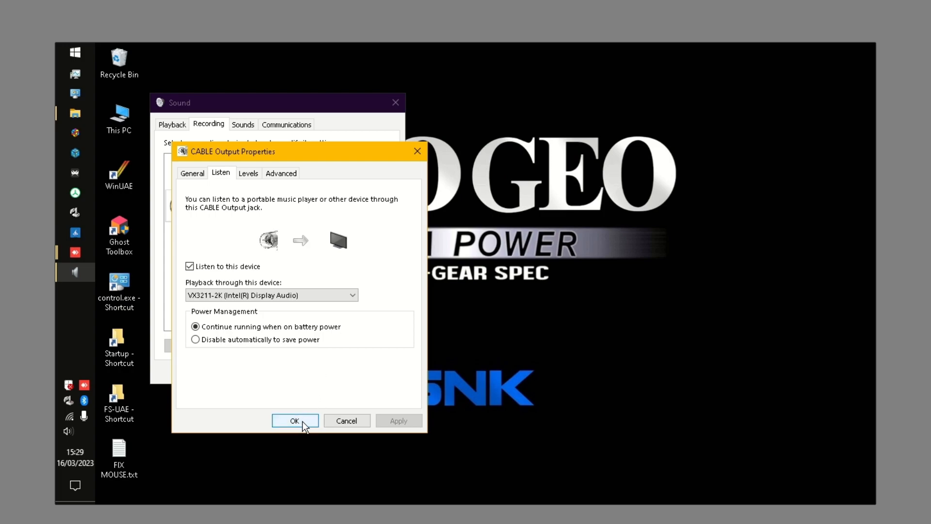
pyautogui.moveTo(312, 422)
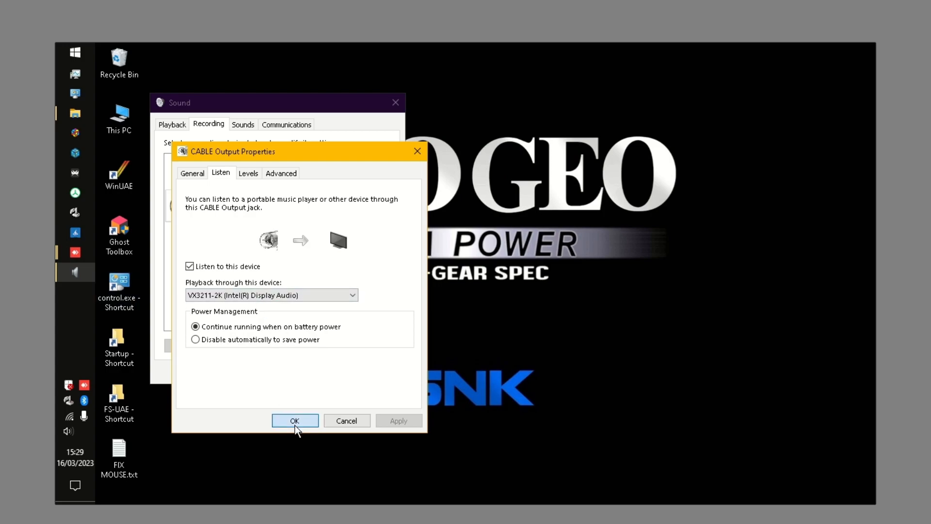
# - Confirm the CABLE Output listen settings with OK, returning to the recording devices list
pyautogui.click(295, 420)
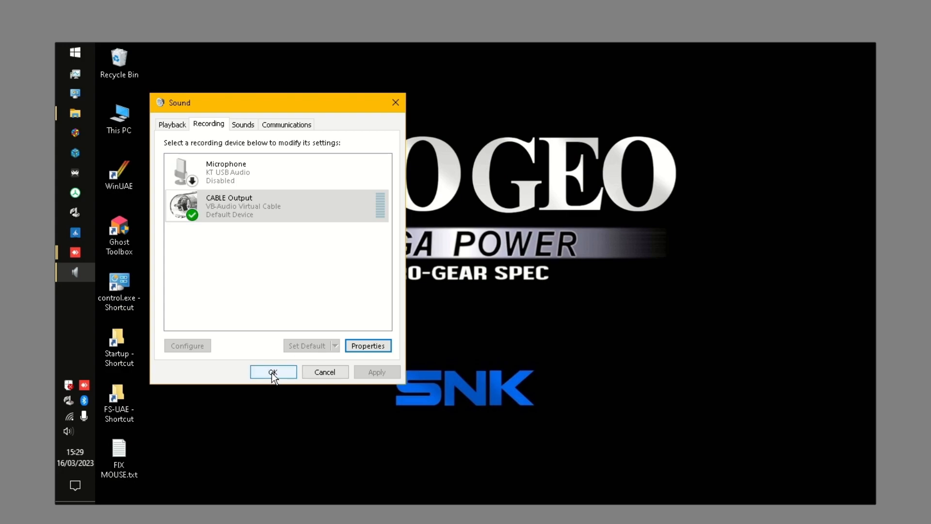
pyautogui.moveTo(288, 377)
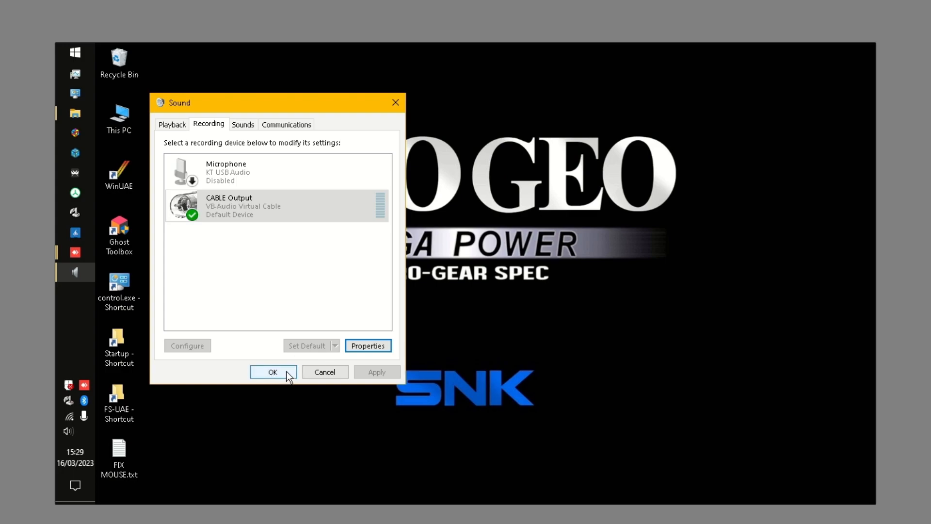